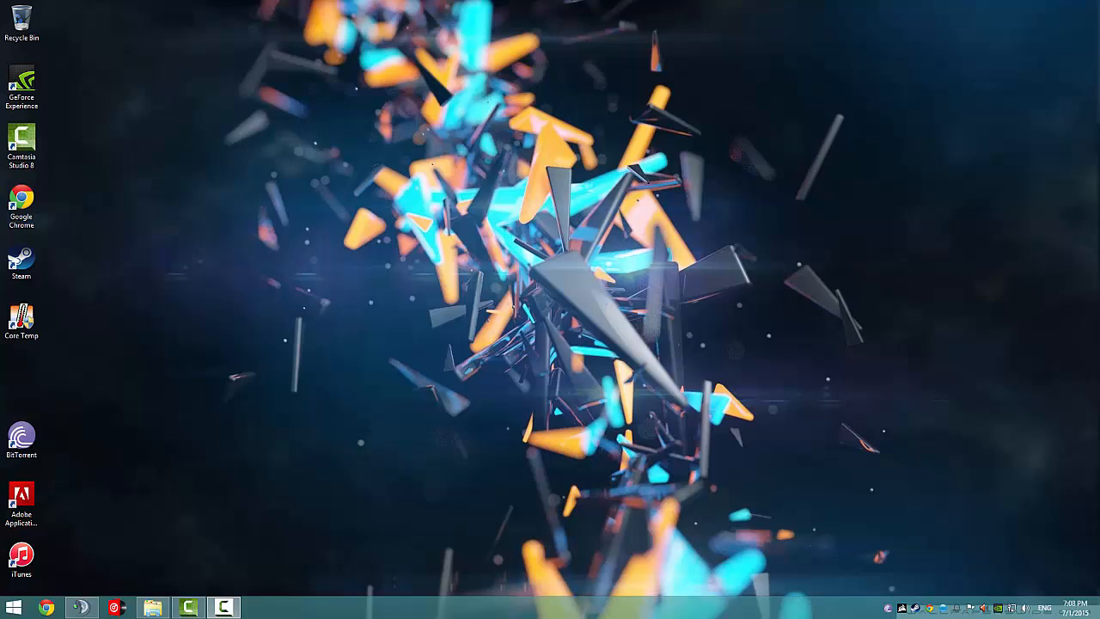
mouse_move(204, 63)
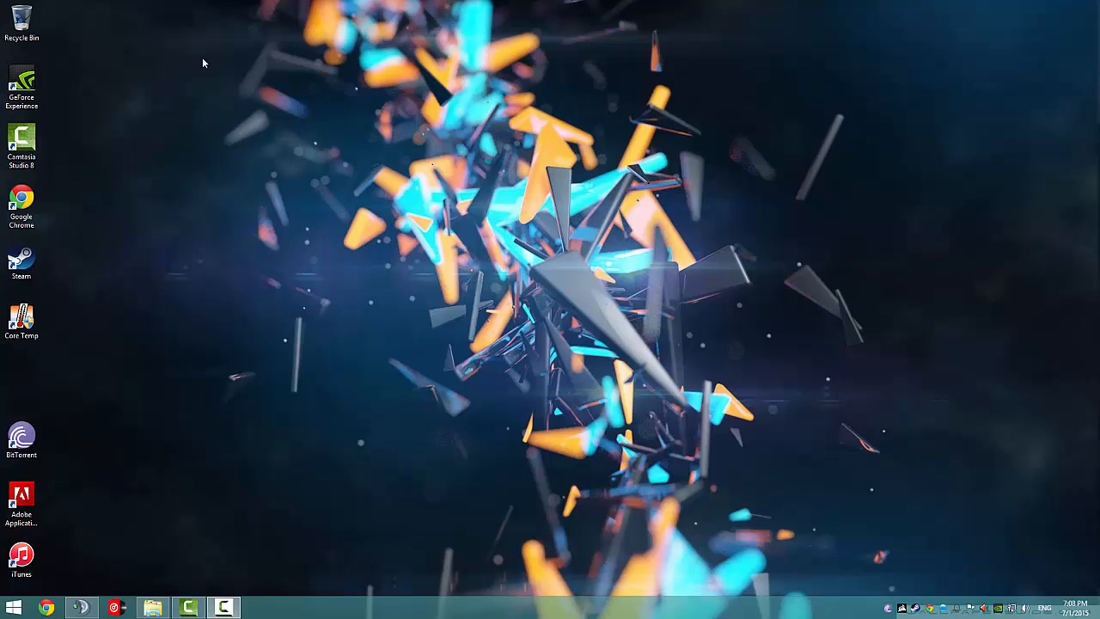
mouse_move(372, 194)
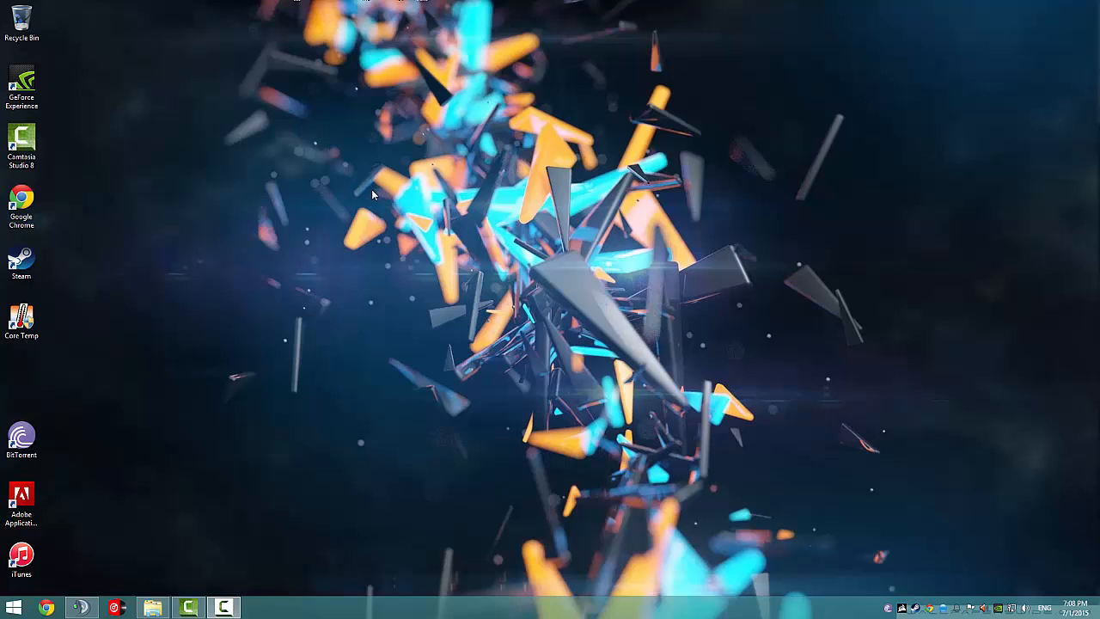
mouse_move(314, 335)
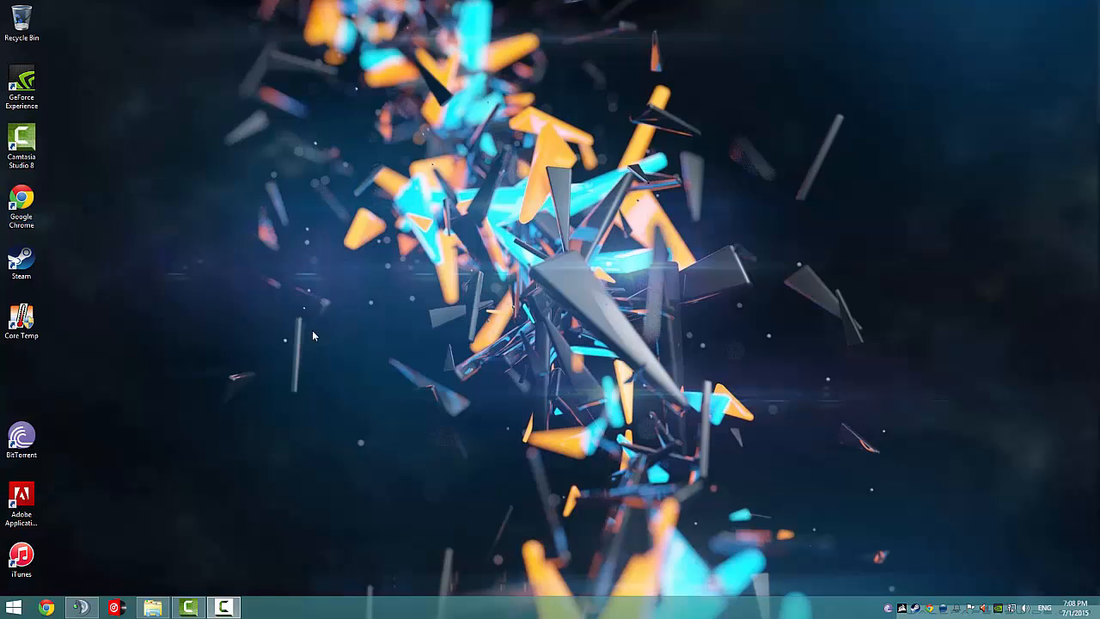
mouse_move(301, 383)
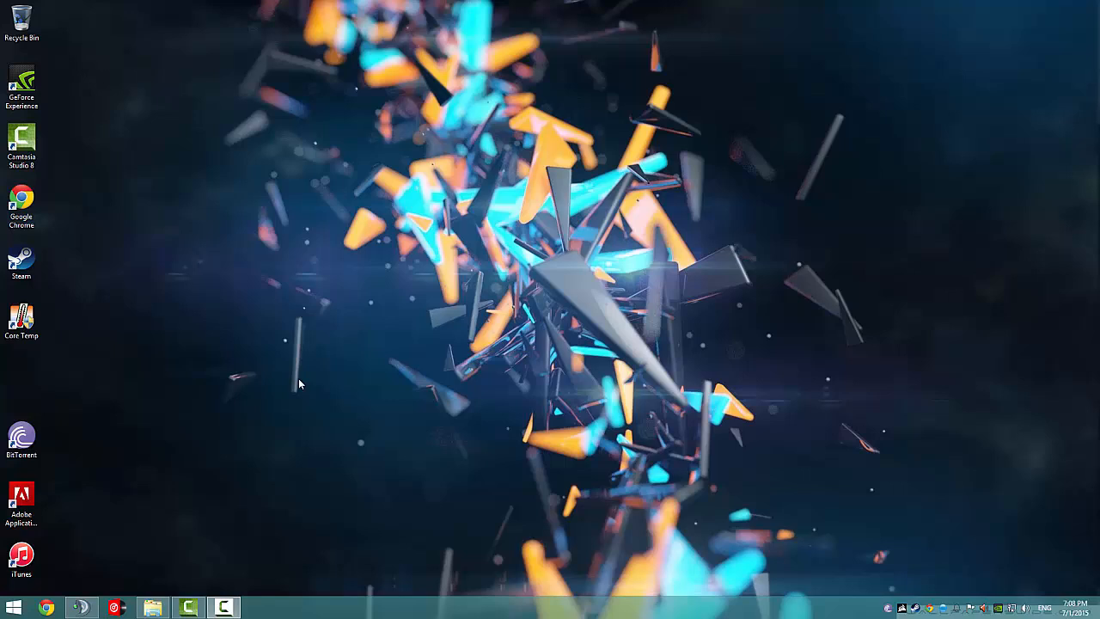
mouse_move(285, 397)
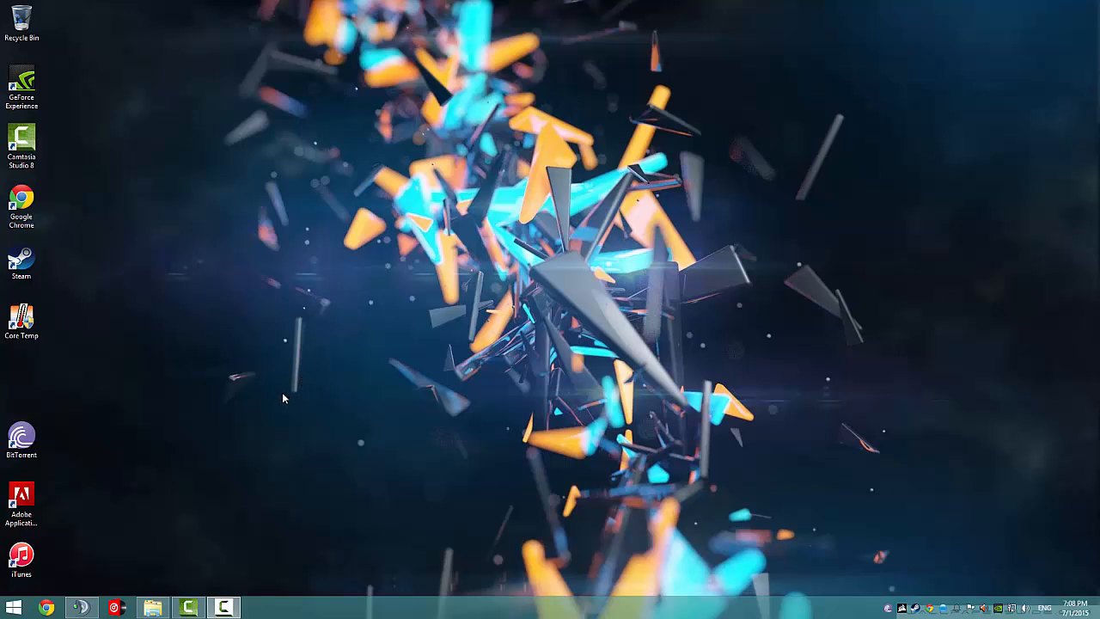
mouse_move(146, 451)
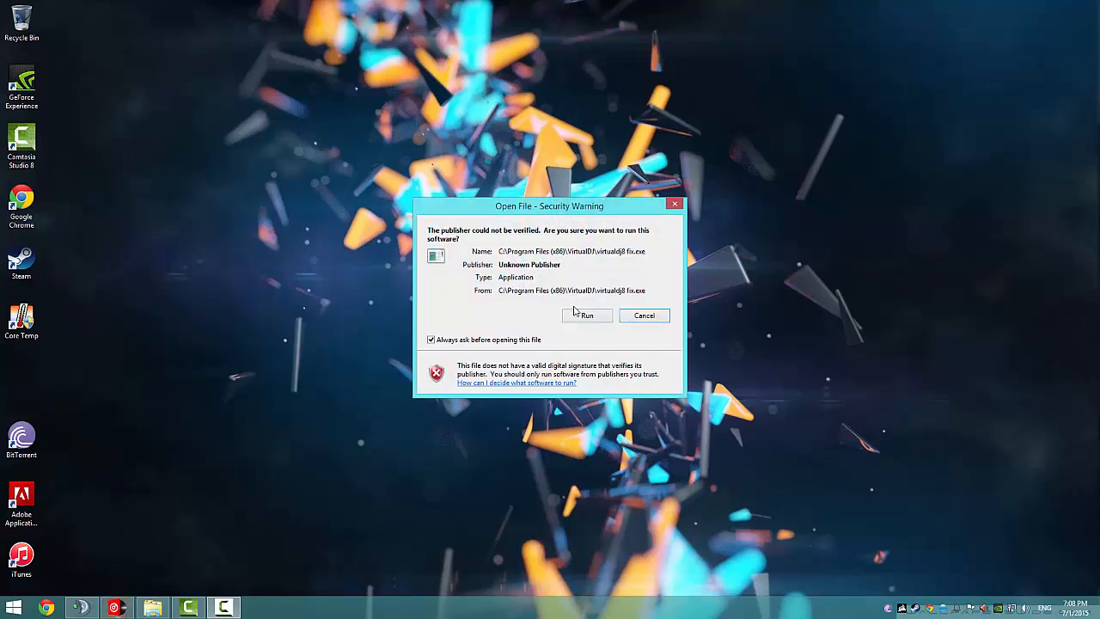
Run the unverified VirtualDJ fix, switch to the new version and check the Pro Infinity license in Settings
click(587, 315)
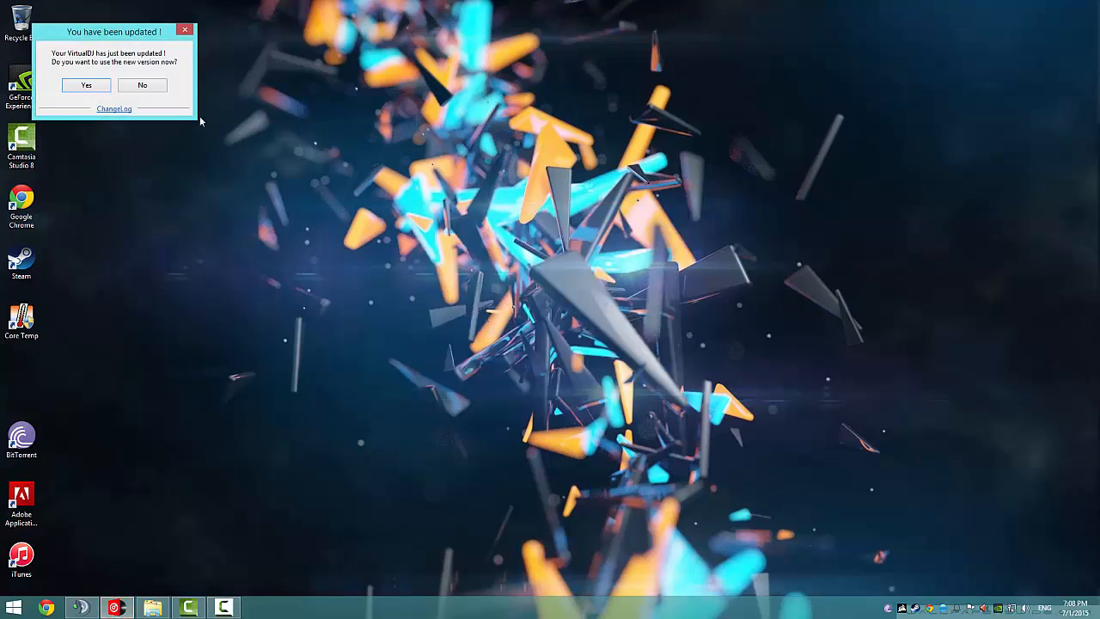
click(86, 85)
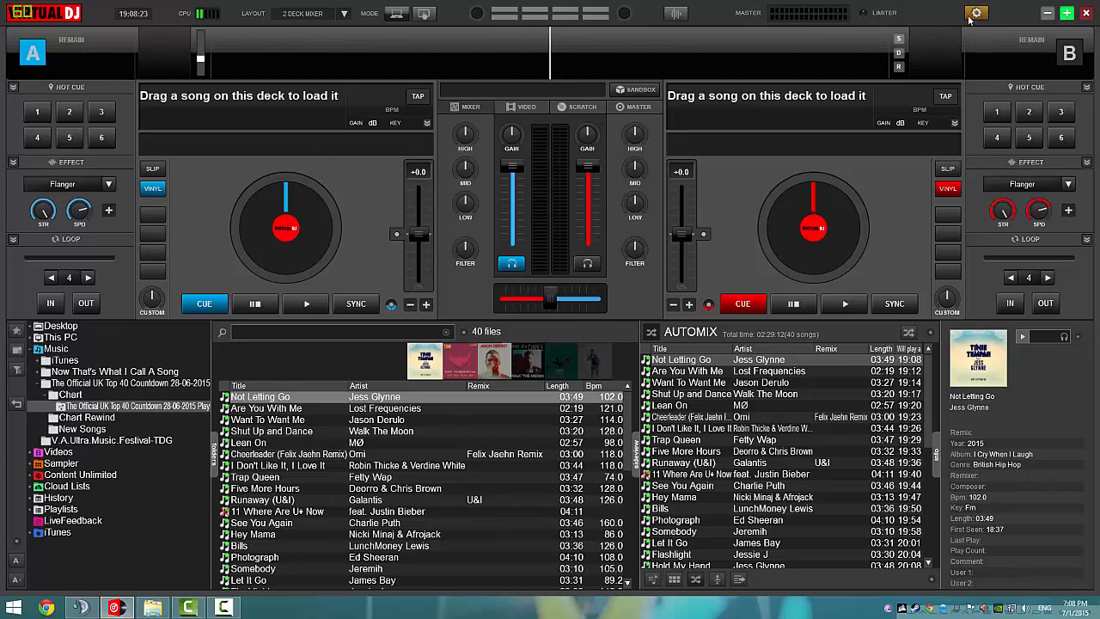
click(975, 12)
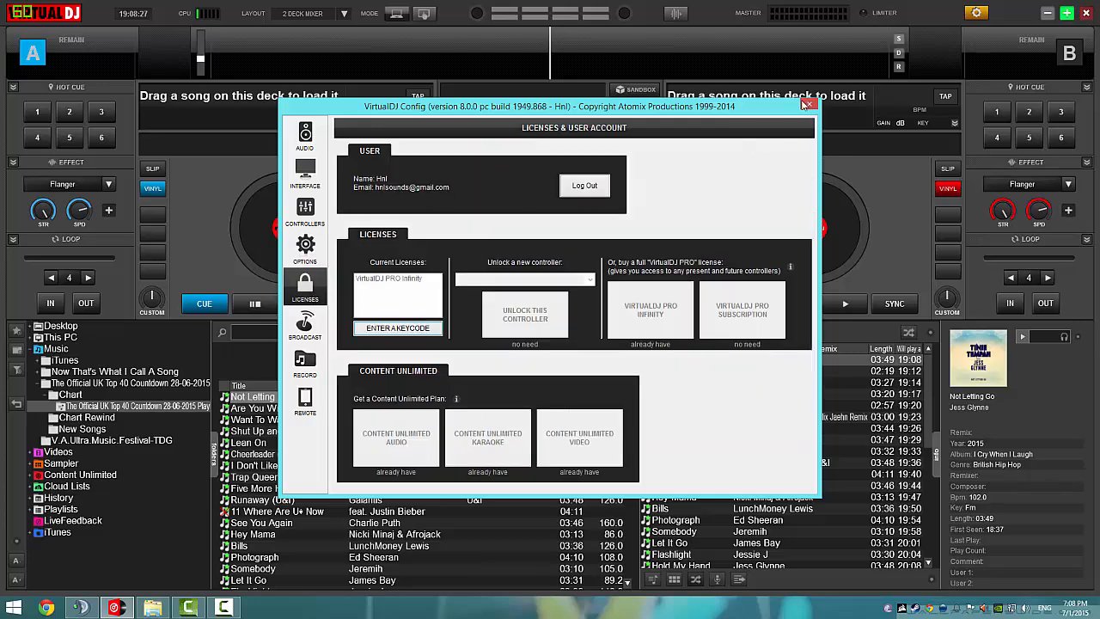
click(806, 104)
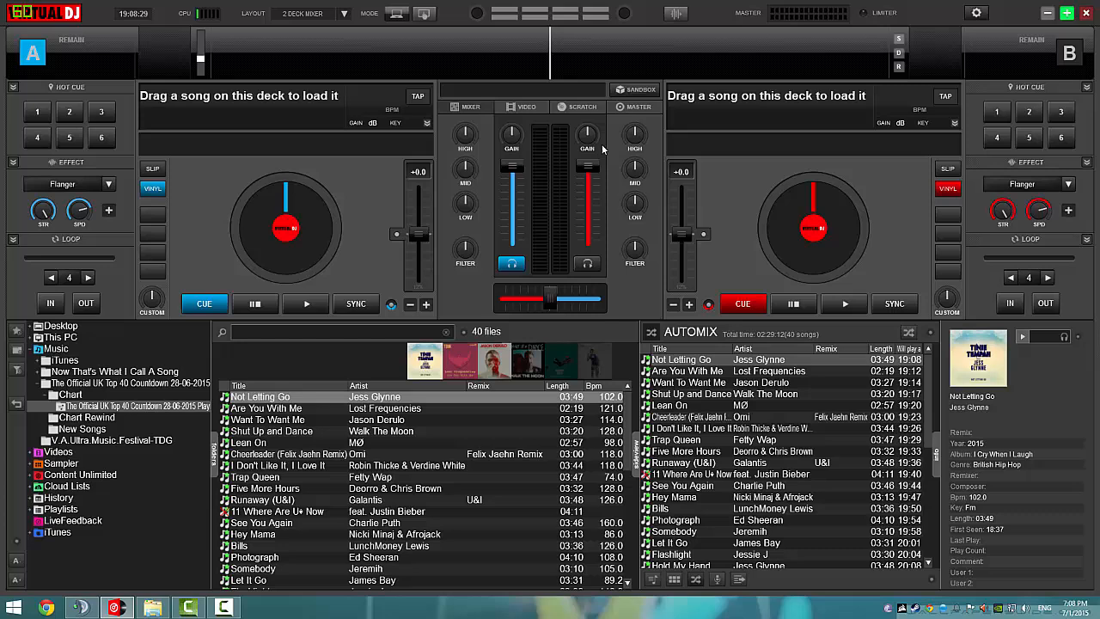
click(756, 359)
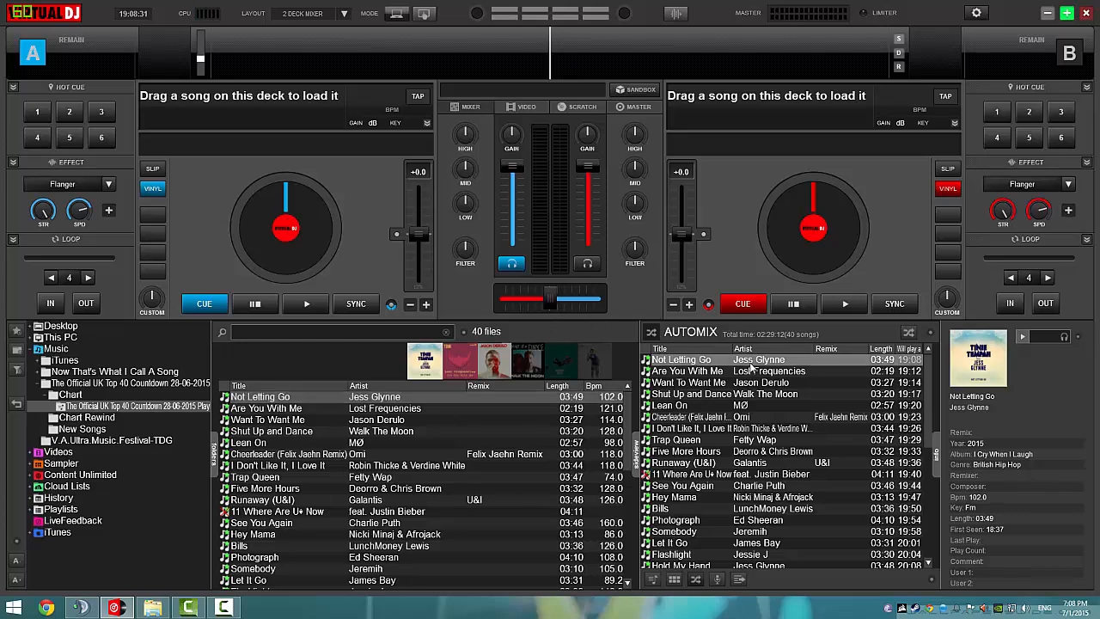
scroll(down, 3)
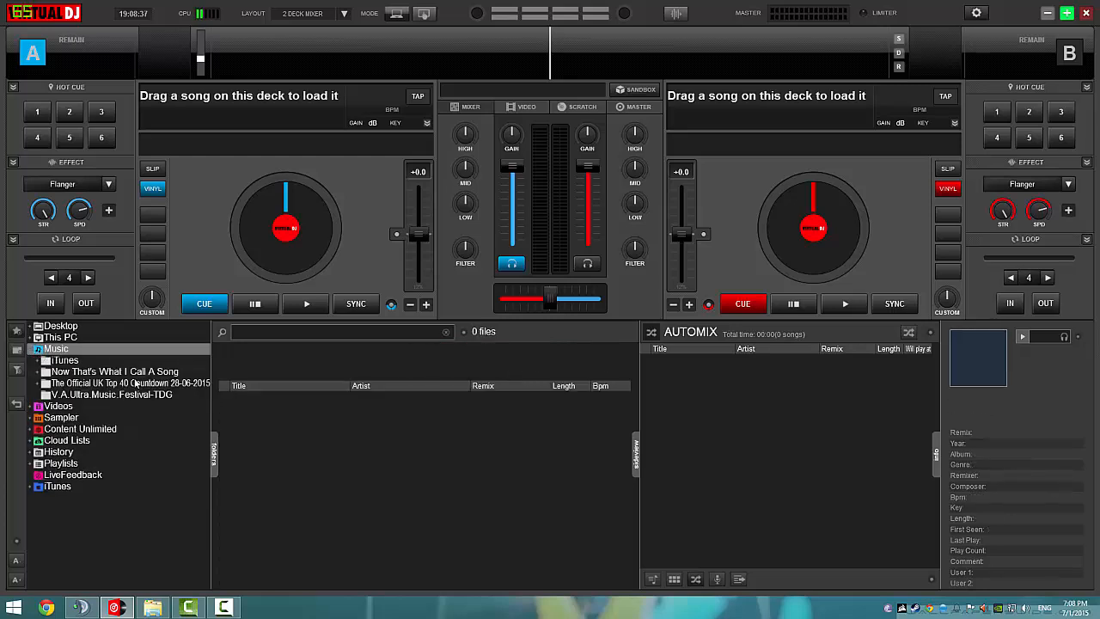
Browse Top 40 Countdown > Chart, load Uptown Funk on deck A and select the Chart songs
click(41, 383)
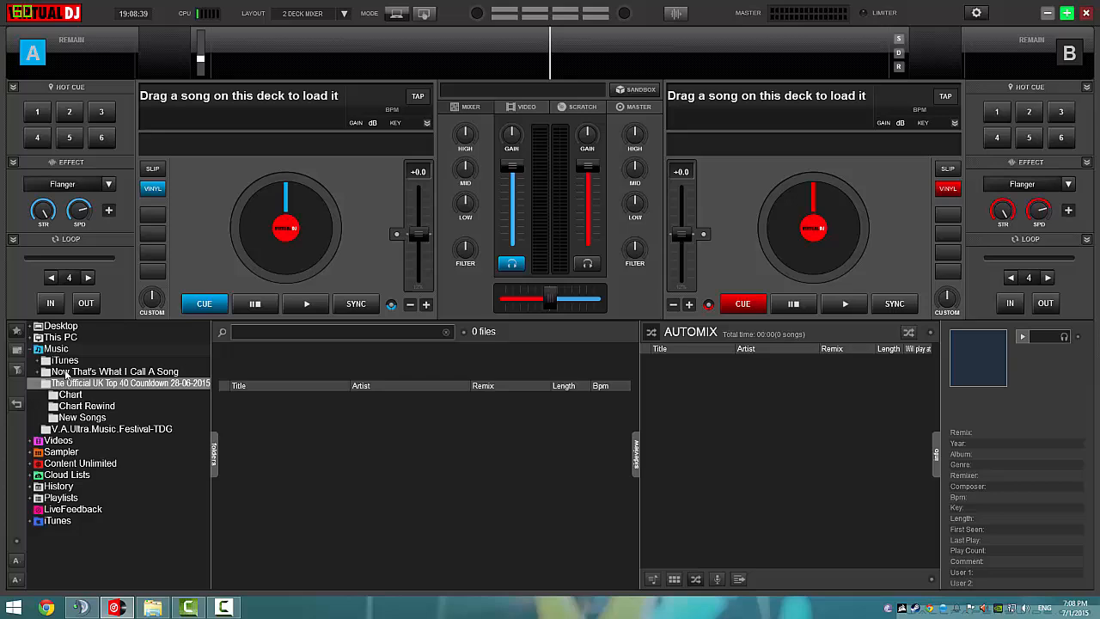
click(72, 394)
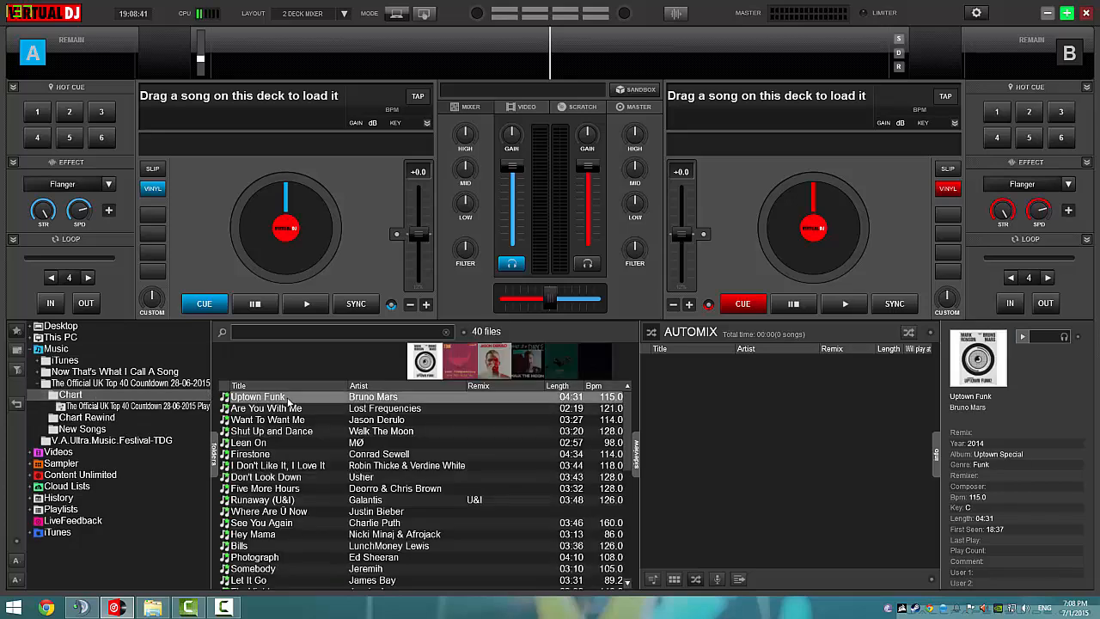
double_click(258, 396)
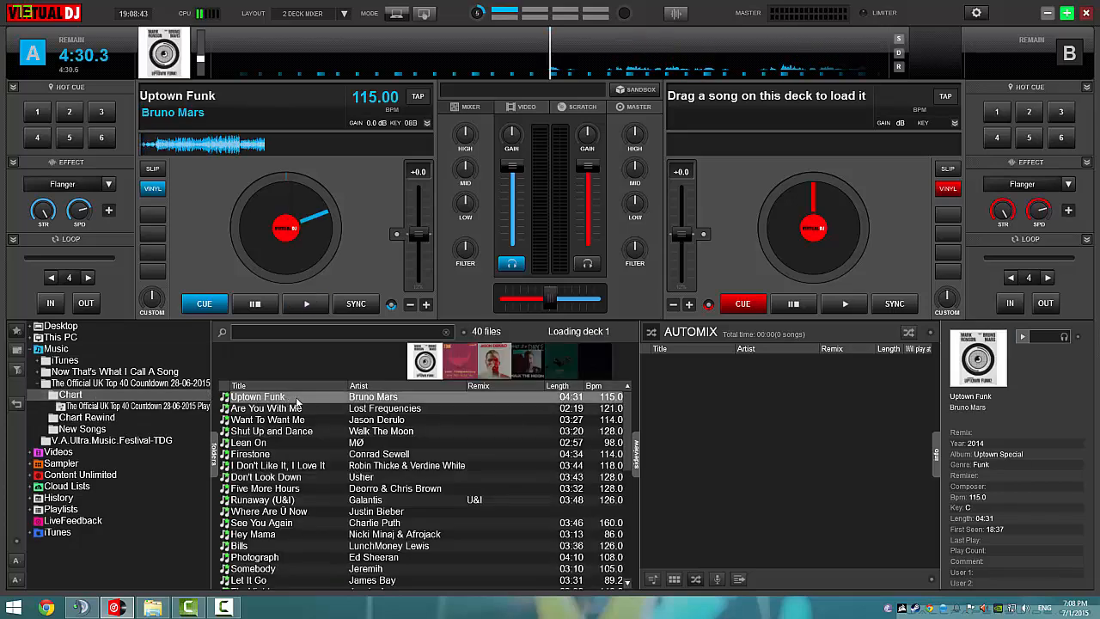
click(255, 303)
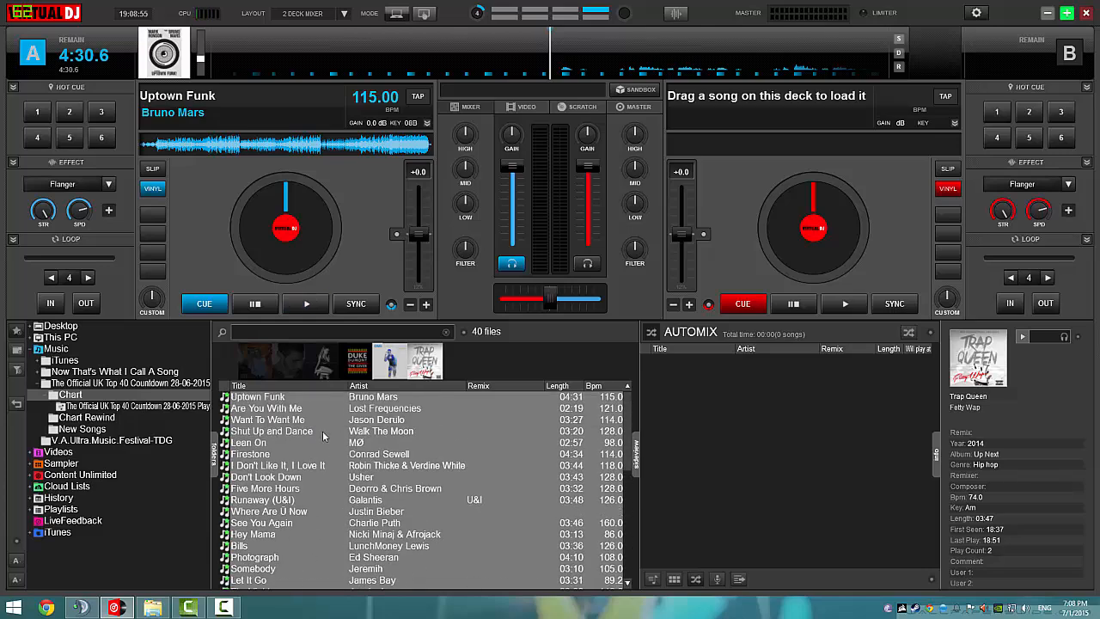
scroll(down, 3)
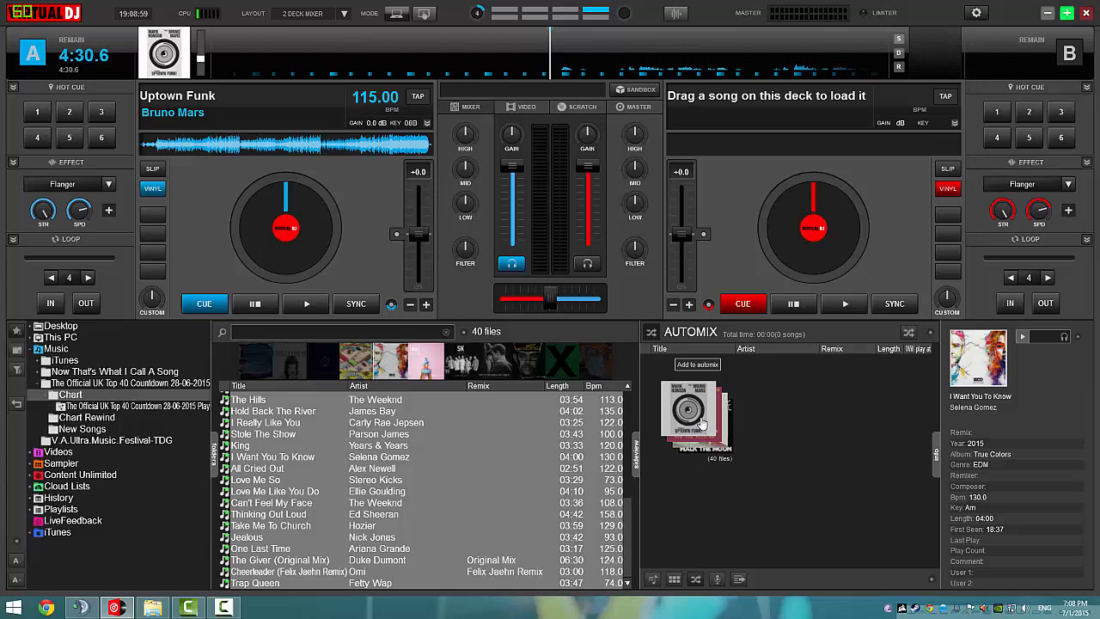
Drop the 40 selected Chart songs into Automix and return the side panel to the Automix queue
click(652, 578)
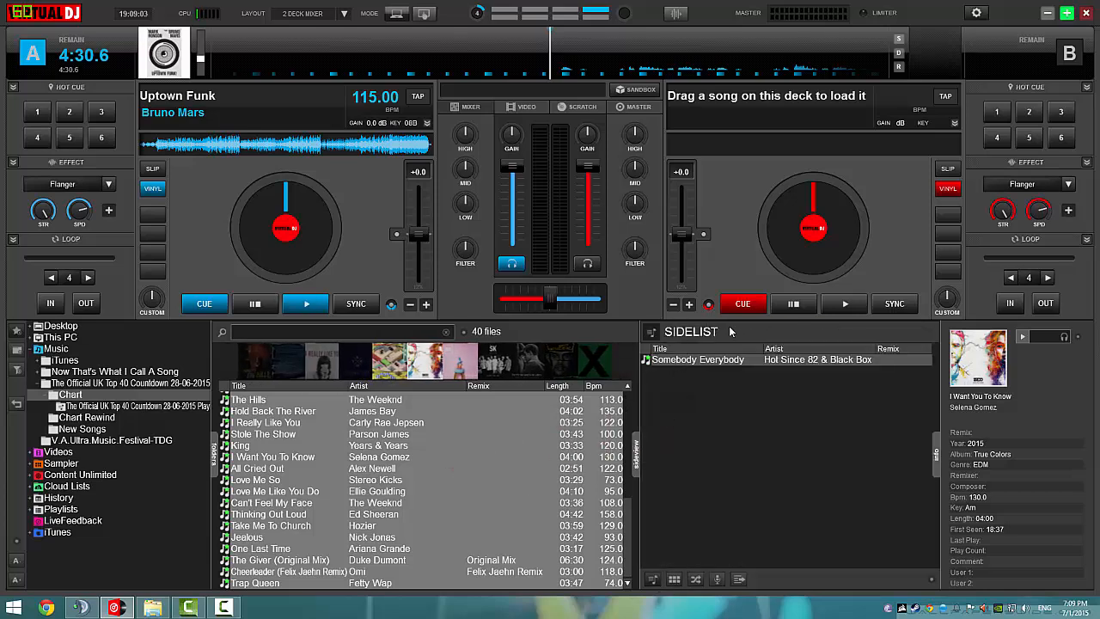
click(696, 578)
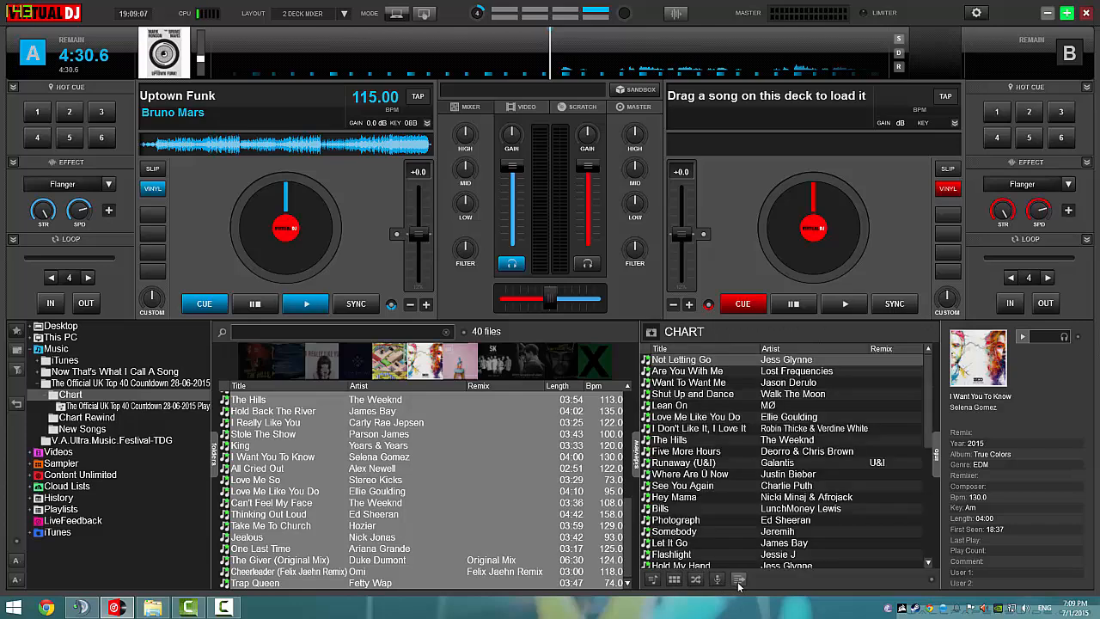
click(739, 579)
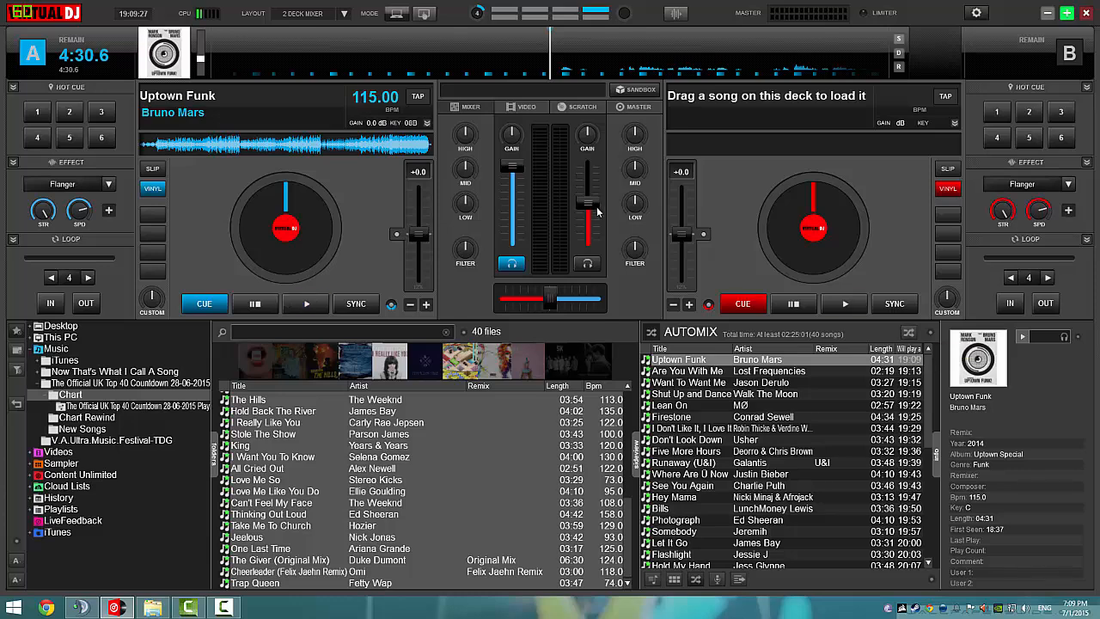
Start Automix so the queued Chart tracks play and mix continuously
click(305, 303)
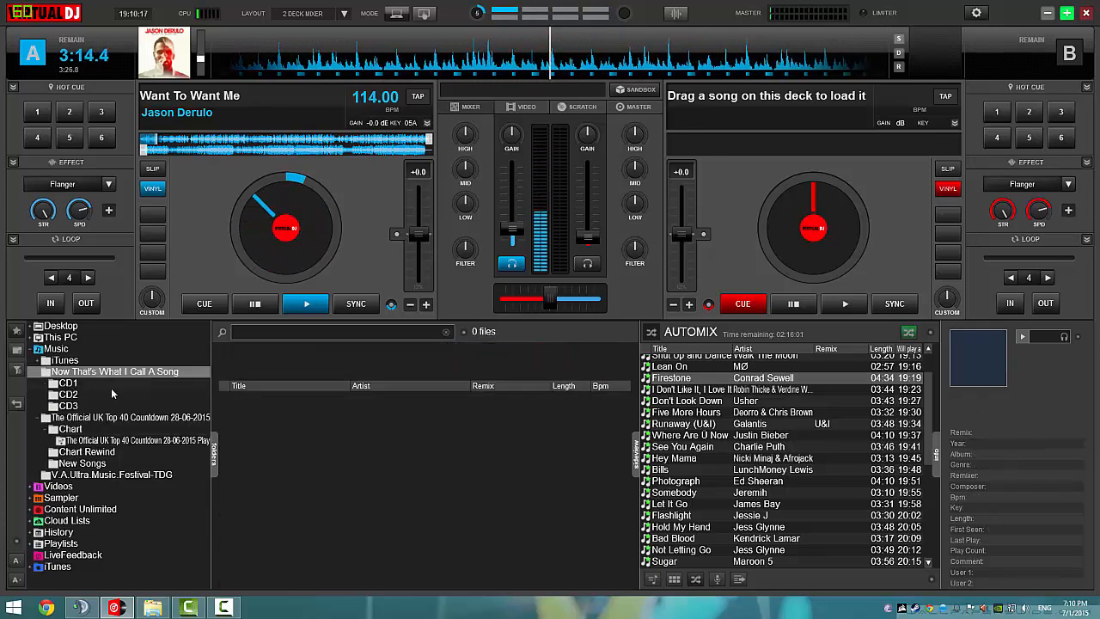
Append CD1's 22 songs from Now That's What I Call A Song to the end of the Automix queue
click(67, 382)
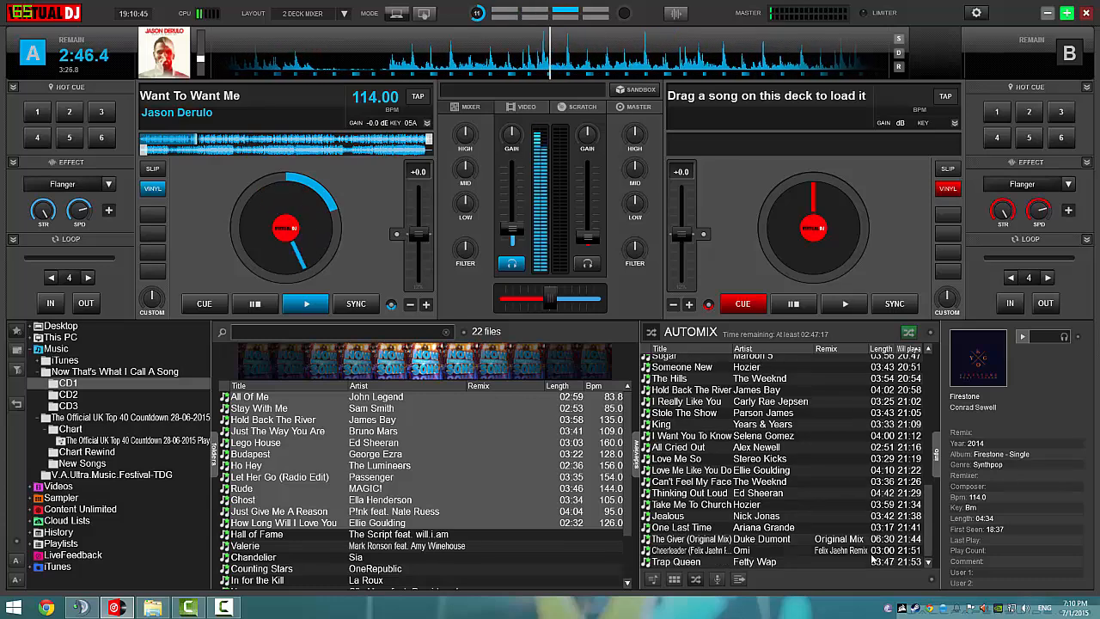
click(730, 561)
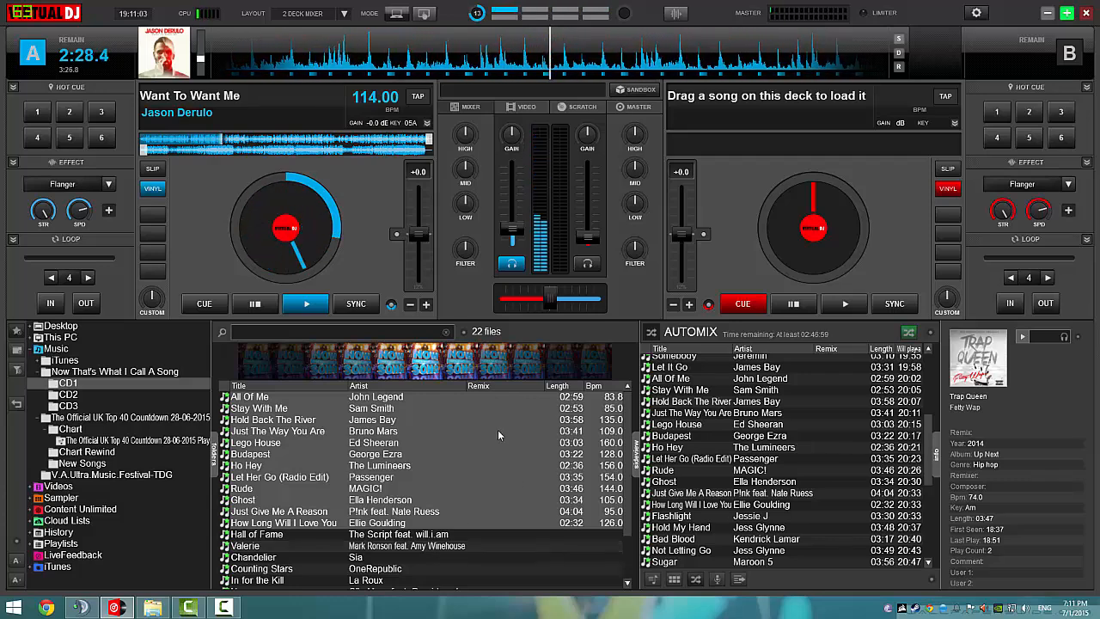
click(305, 303)
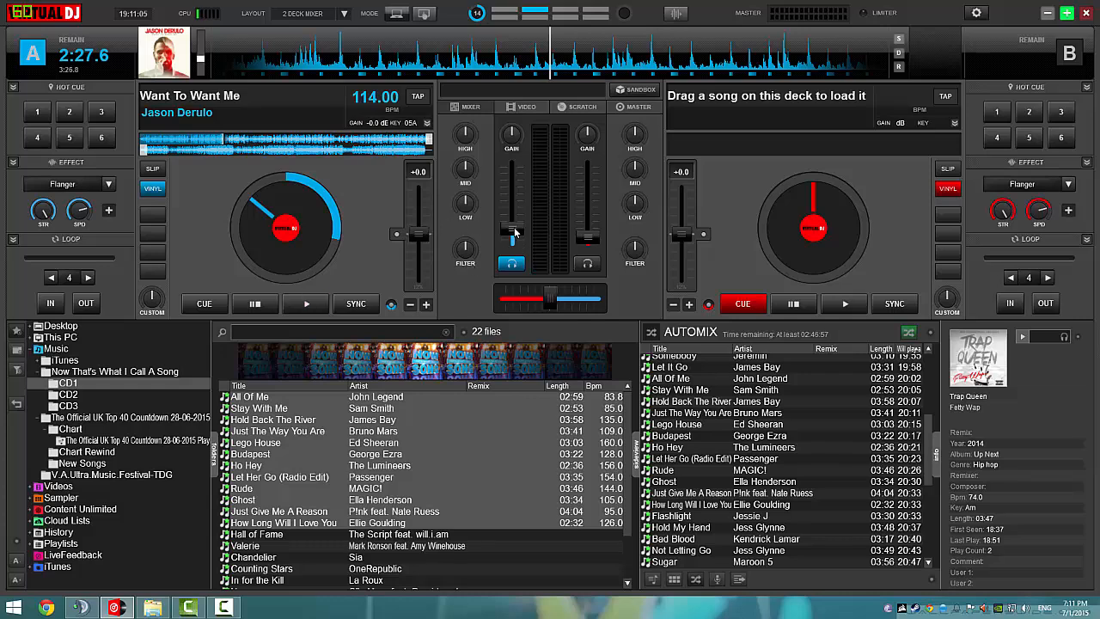